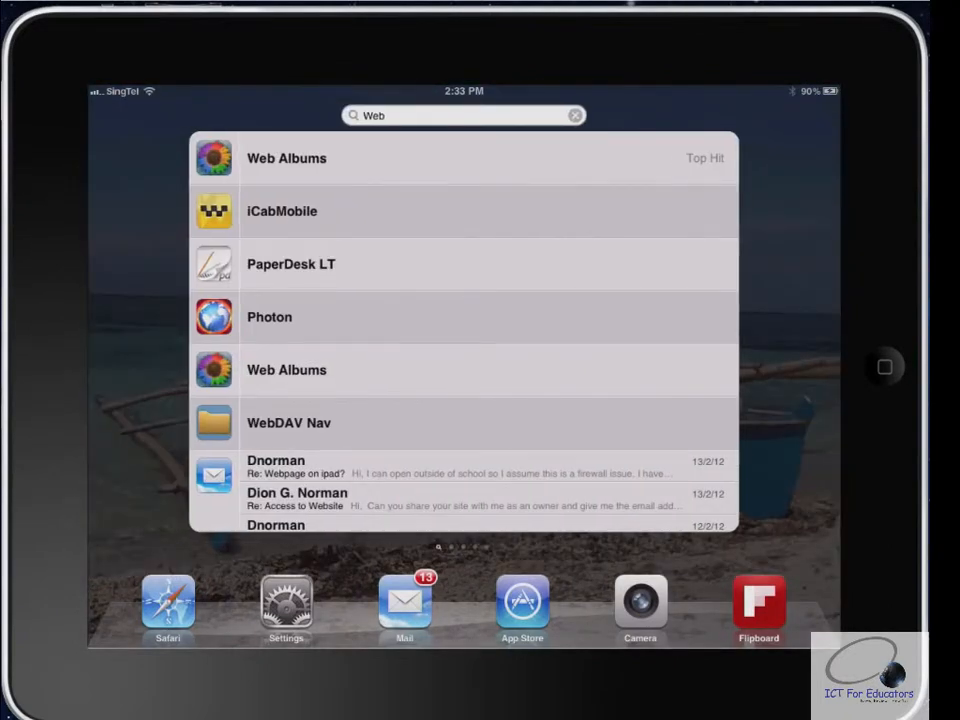
# Launch Web Albums from the Spotlight results for 'Web', reaching its Picasa login form.
pyautogui.click(288, 158)
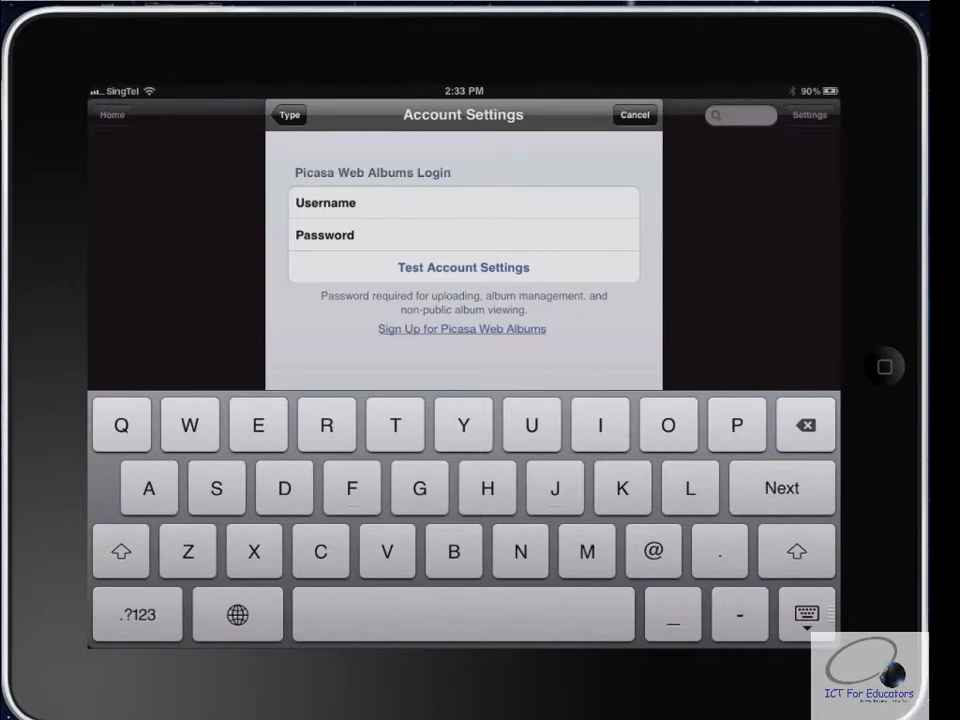
# Sign in with the Picasa username and password to show the album list with the Sample album.
pyautogui.write('ic')
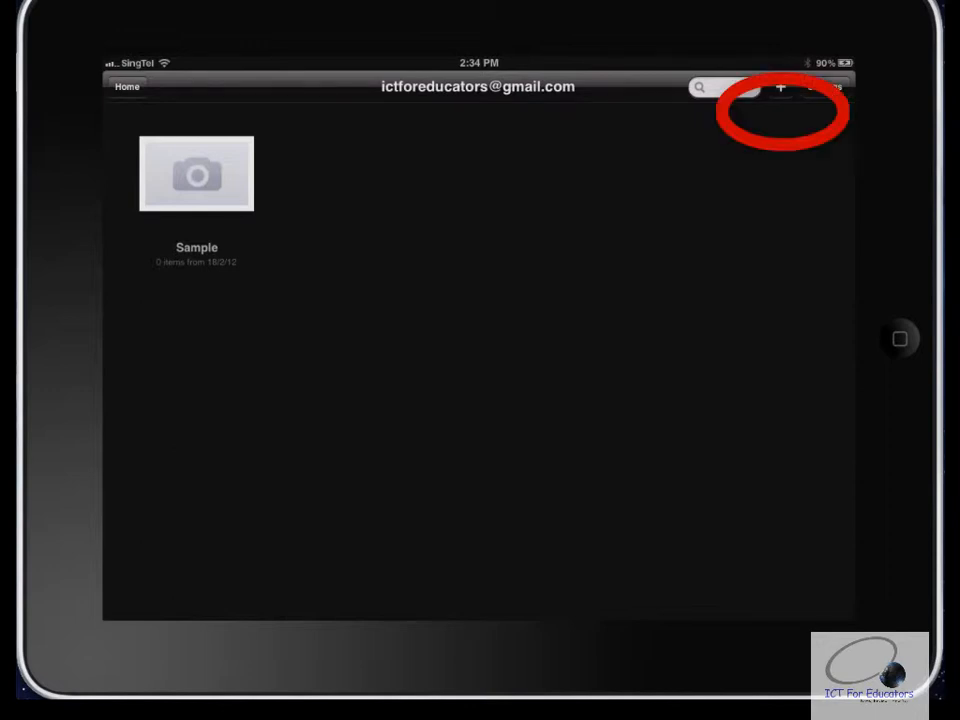
# Create and save a new album titled 'Sample 2', then open it.
pyautogui.click(778, 90)
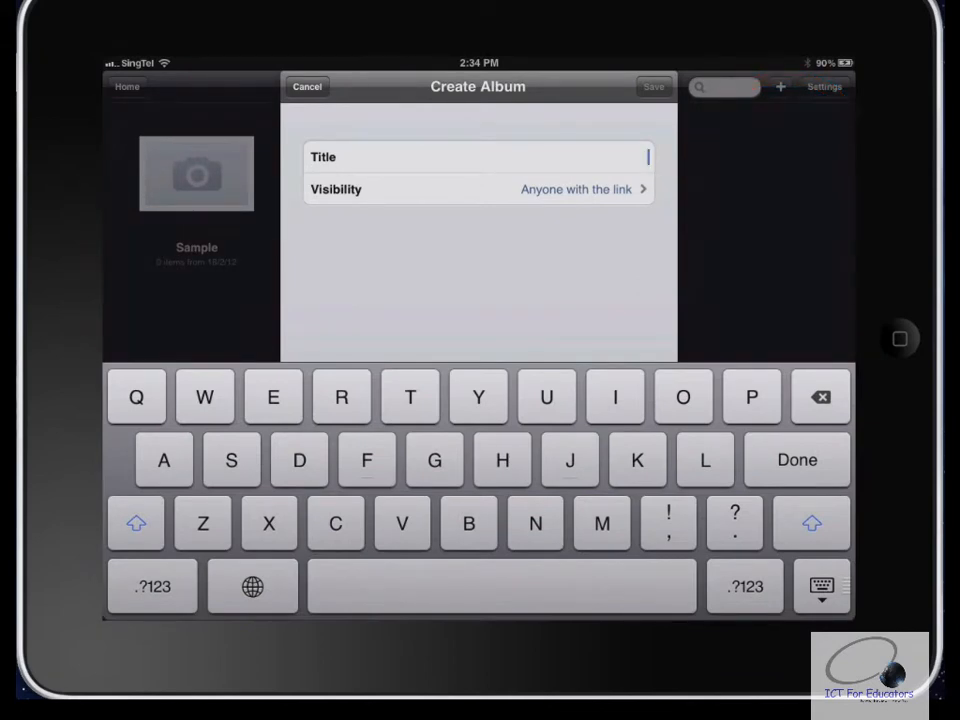
pyautogui.write('Sample 2')
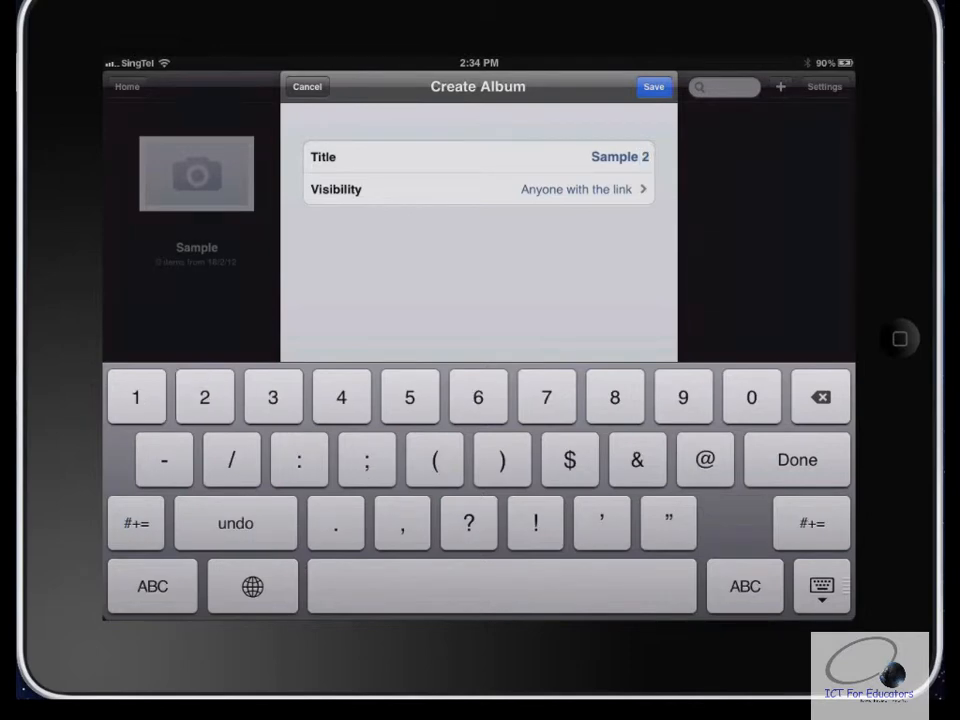
pyautogui.click(478, 188)
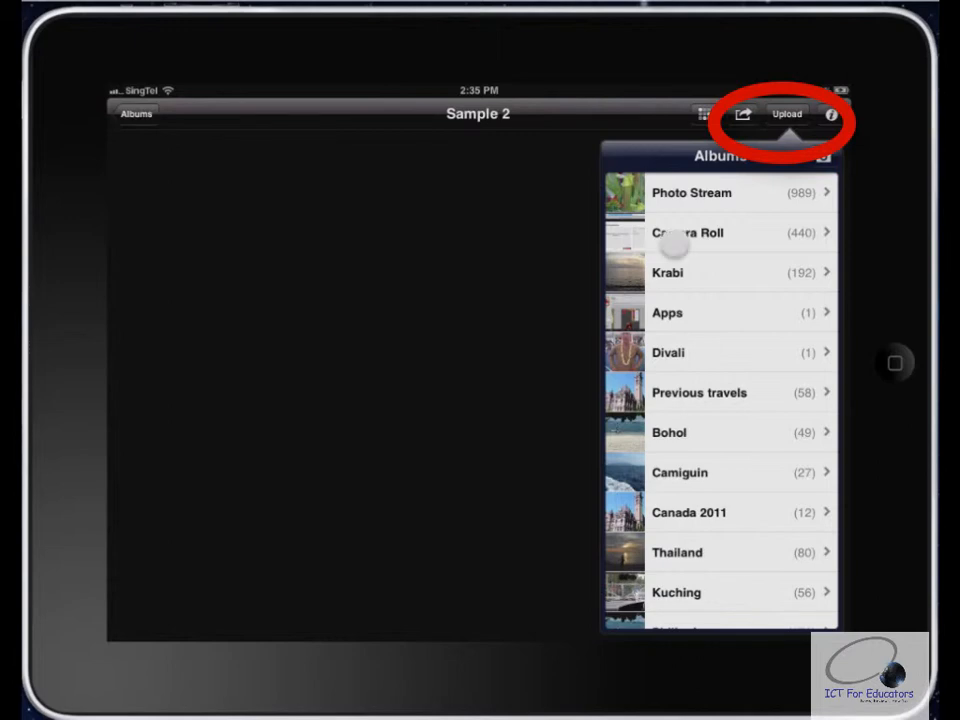
# Select two Camera Roll photos and upload them into the Sample 2 album.
pyautogui.click(688, 232)
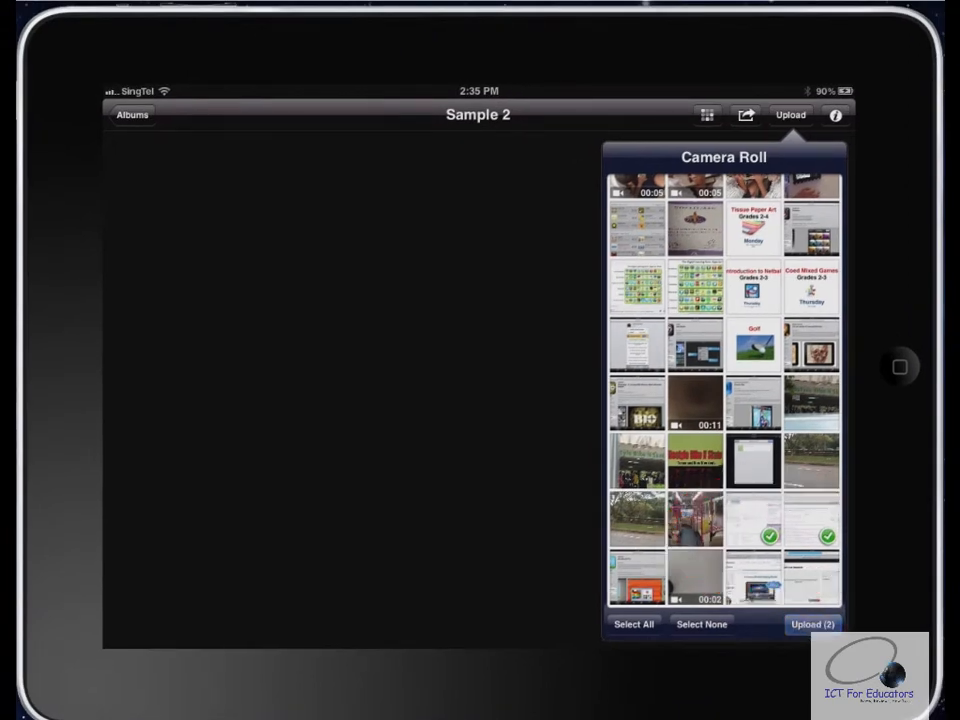
pyautogui.click(812, 624)
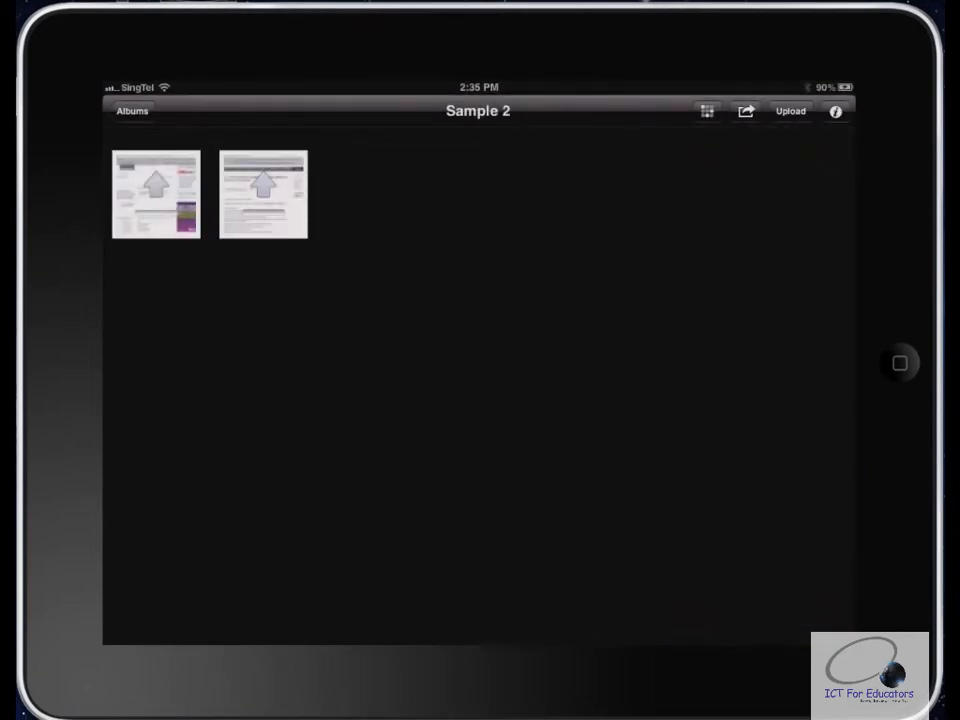
# Caption the first photo with text beginning 'This is' and upload both photos into Sample 2.
pyautogui.click(790, 112)
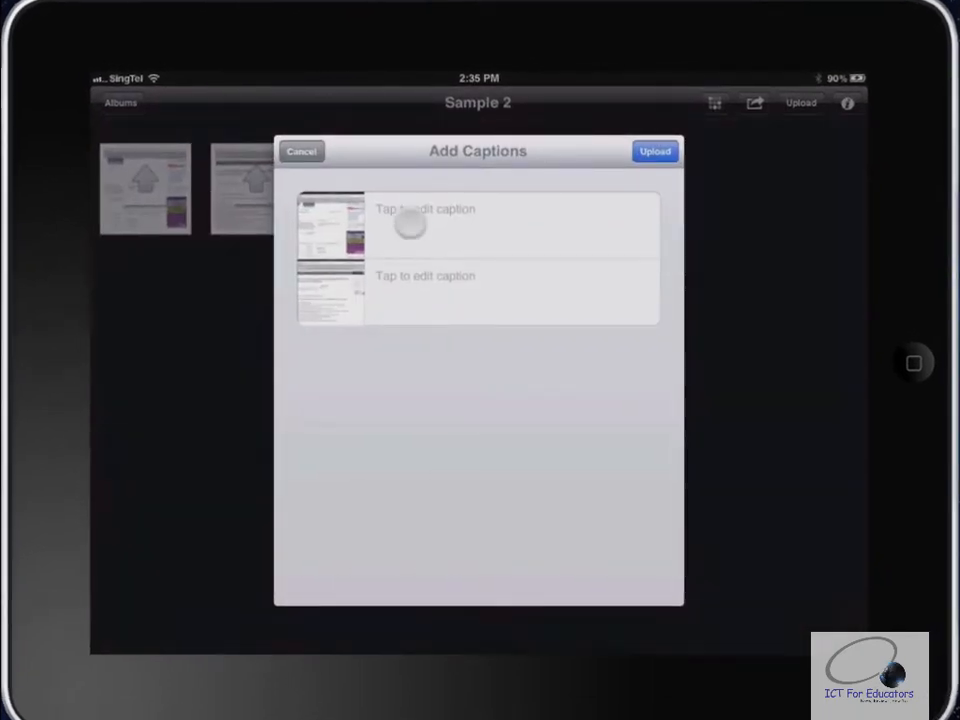
pyautogui.click(510, 218)
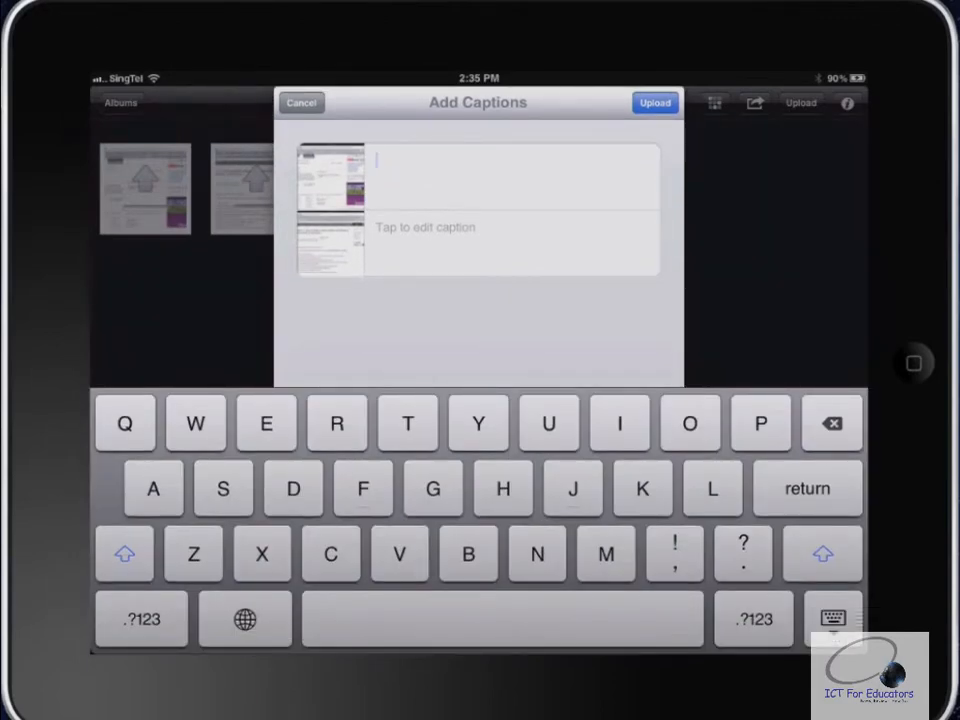
pyautogui.click(512, 176)
pyautogui.write('This is')
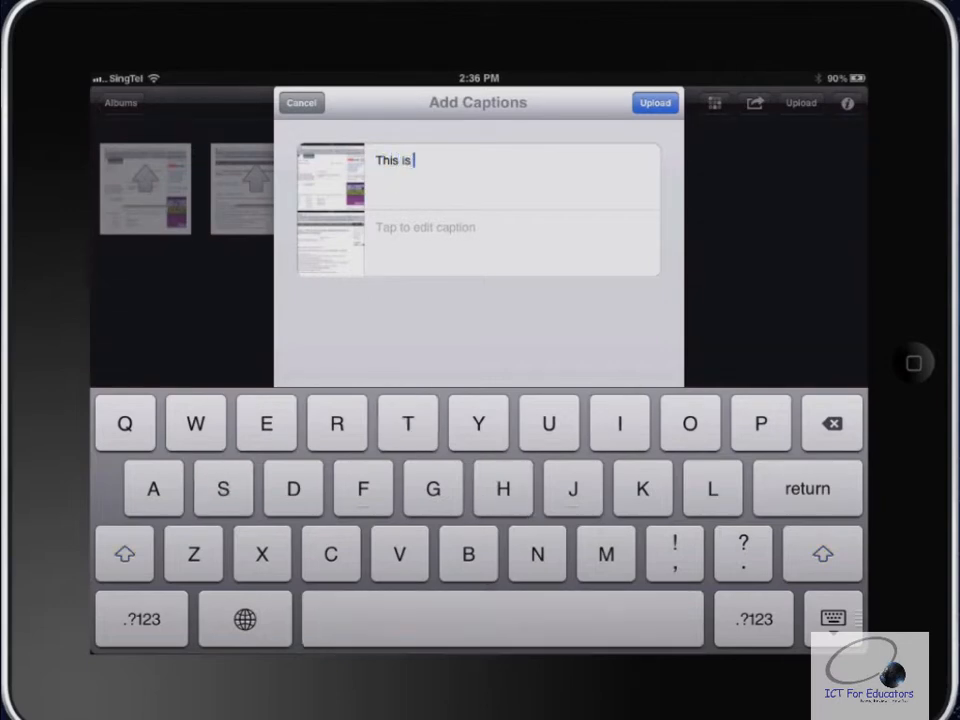
pyautogui.click(306, 104)
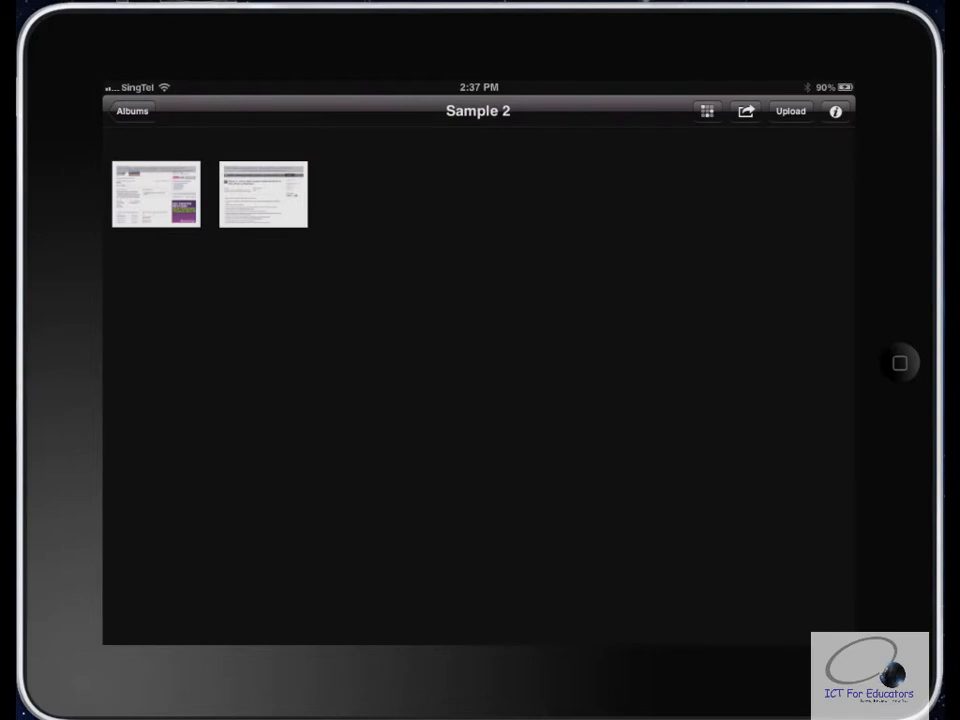
# Review Sample 2's Album Info, then bring up its email, copy and open link sharing options.
pyautogui.click(834, 112)
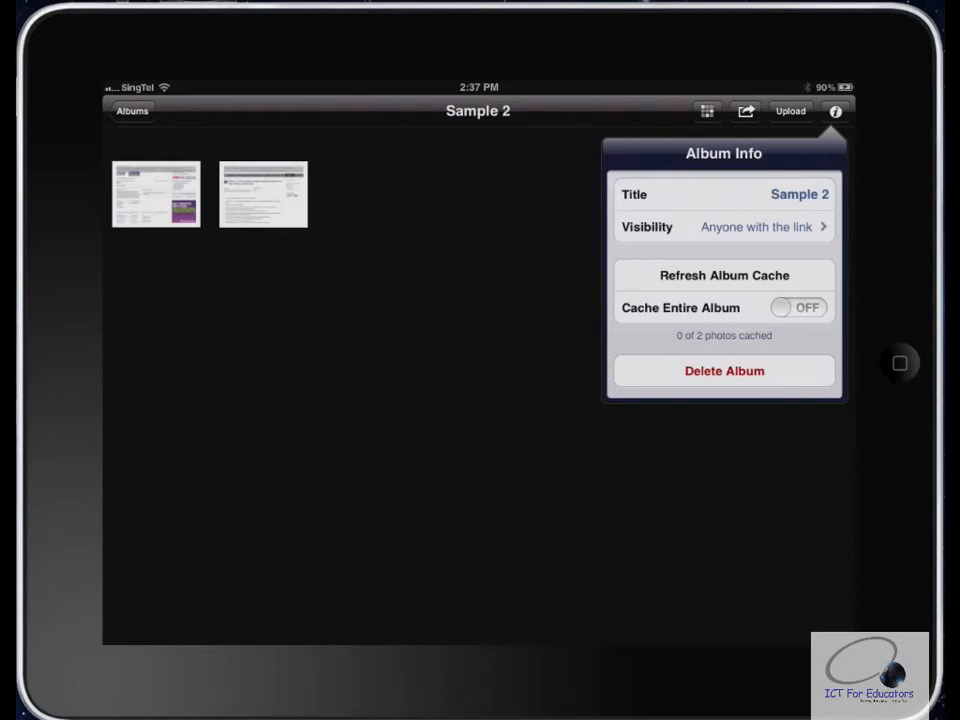
pyautogui.click(836, 112)
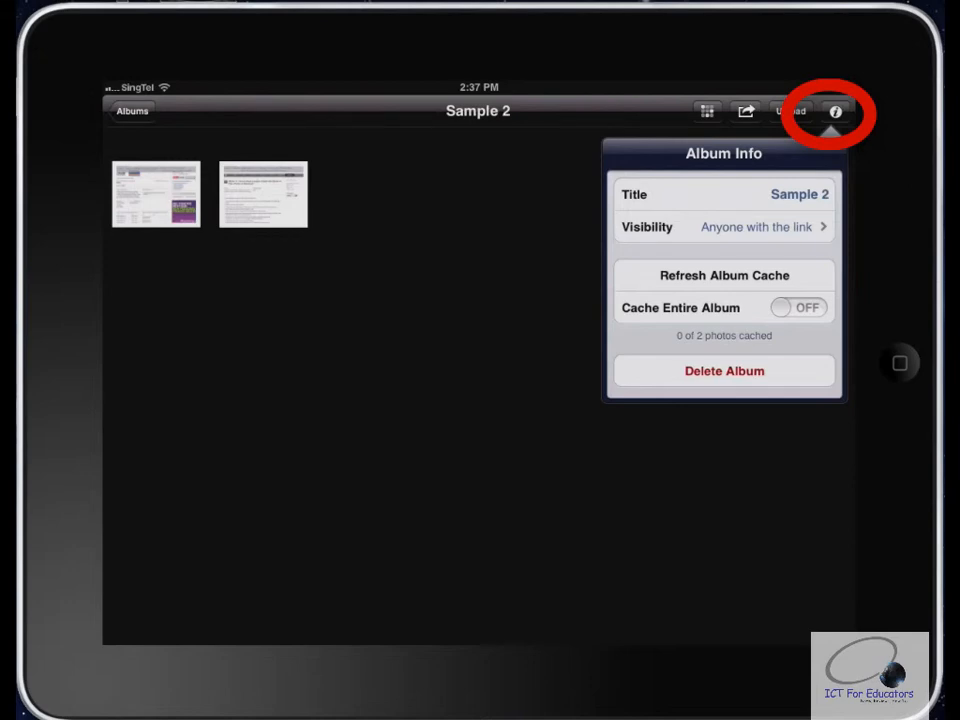
pyautogui.click(836, 112)
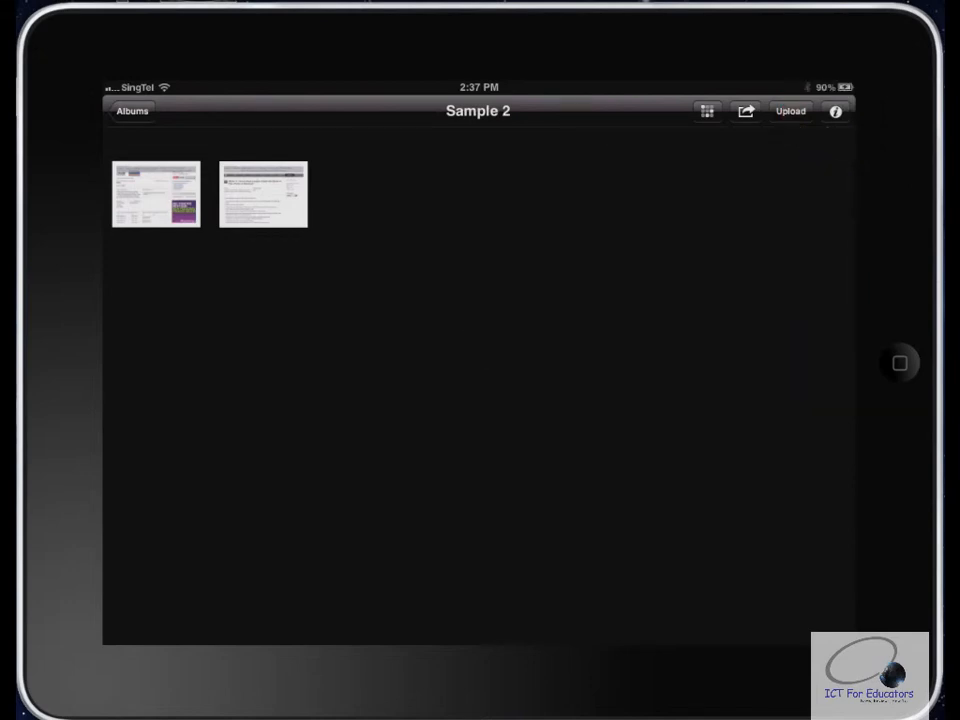
pyautogui.click(746, 112)
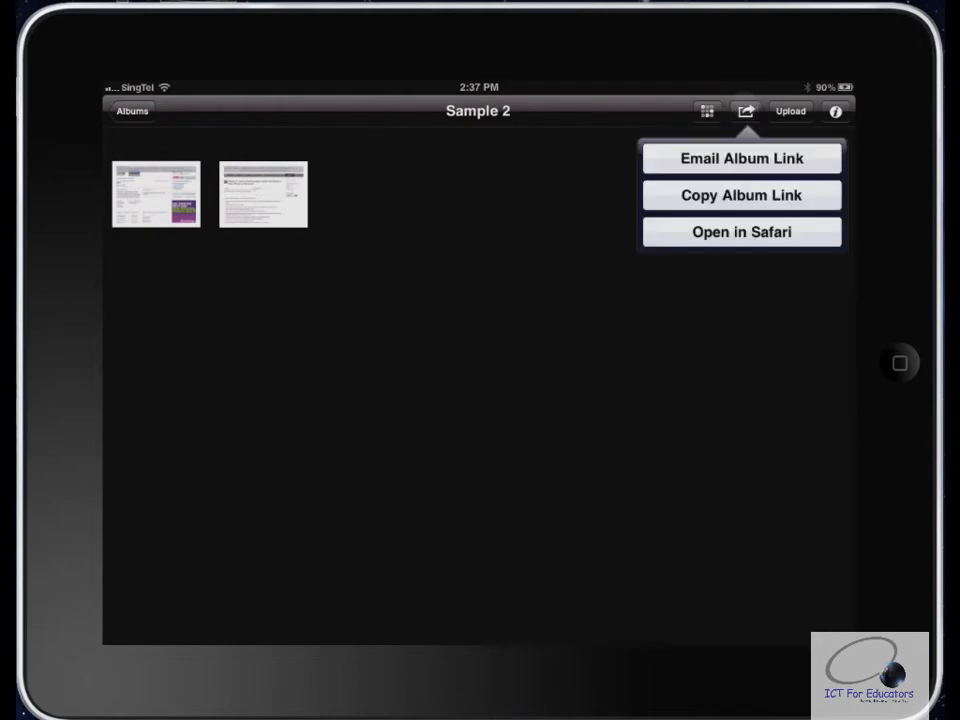